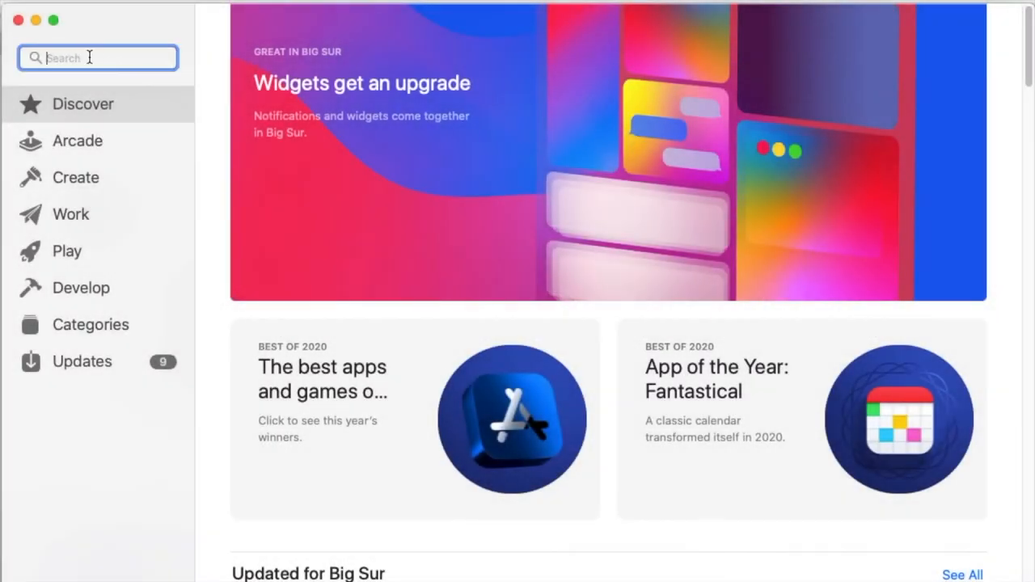
Search the App Store for 'big sur'.
text(big sur)
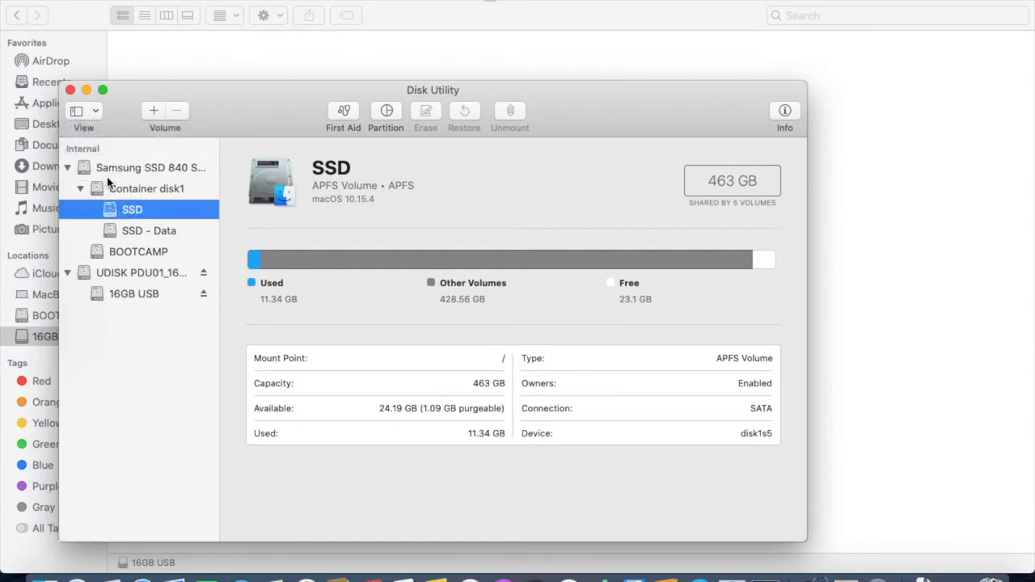
Erase the 16 GB UDISK as Mac OS Extended (Journaled), GUID Partition Map, named Install.
click(142, 271)
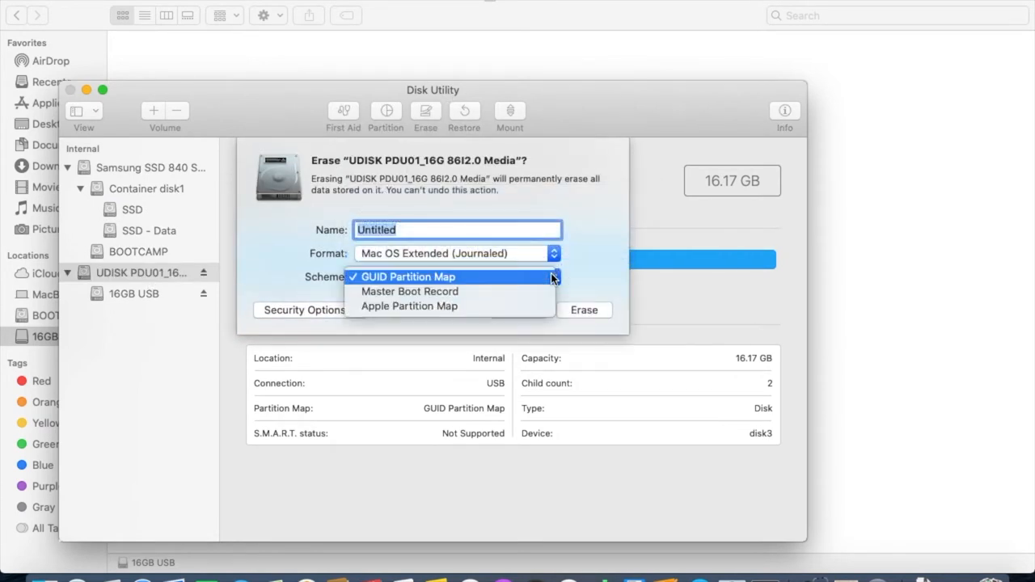
click(409, 276)
text(In)
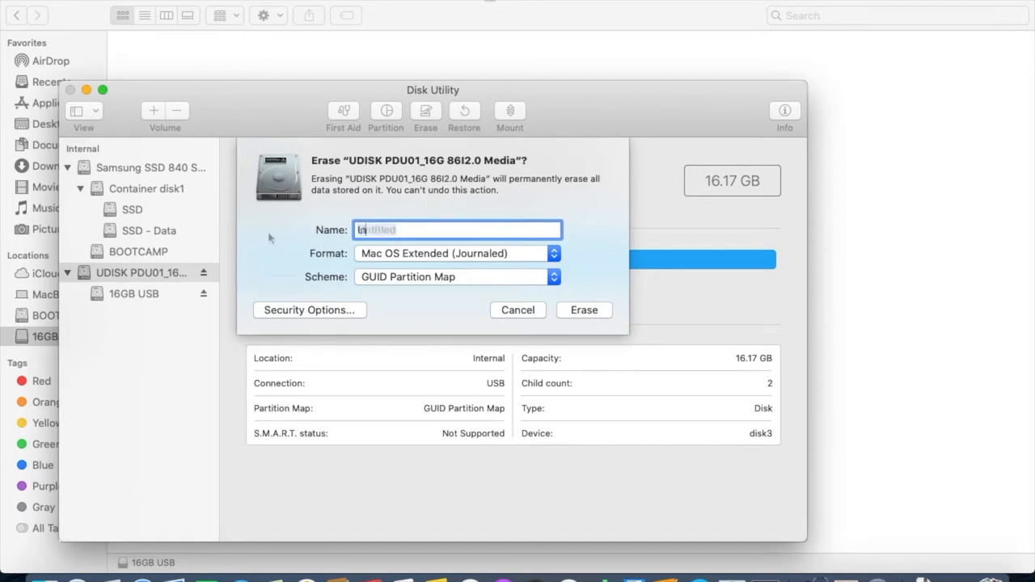
click(584, 310)
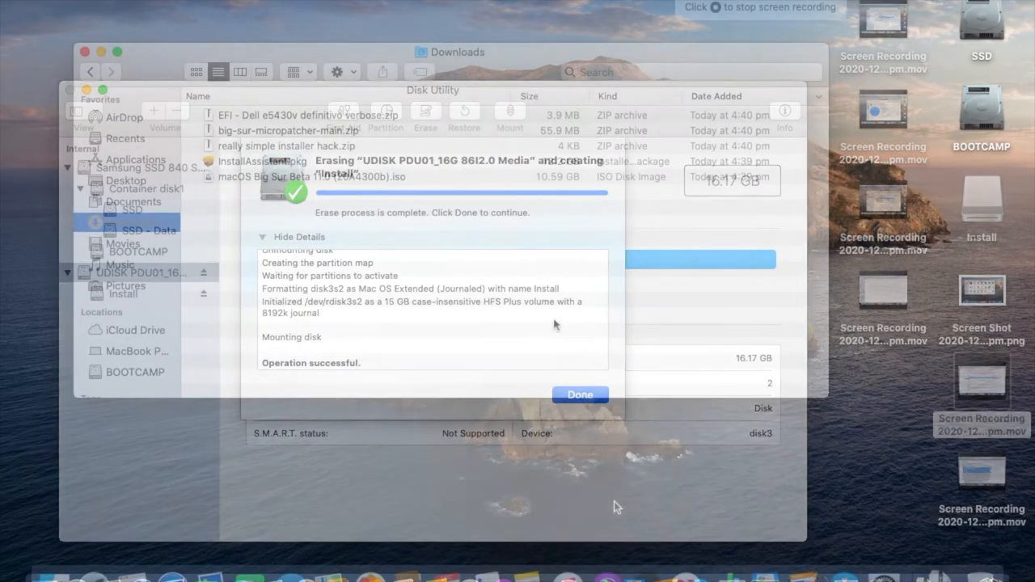
Dismiss the erase report and mount the Big Sur beta disk image.
click(579, 395)
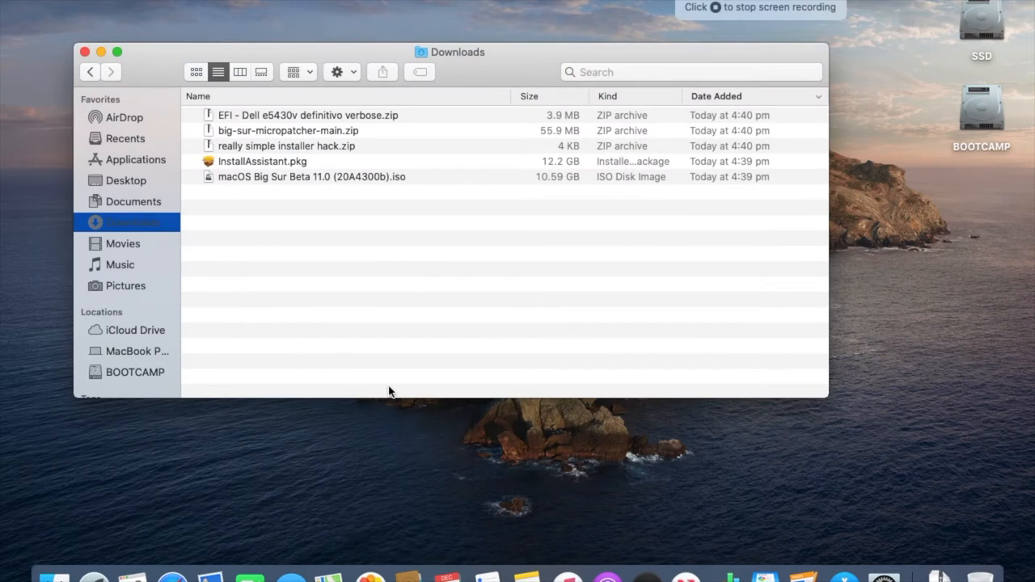
mouse_move(326, 184)
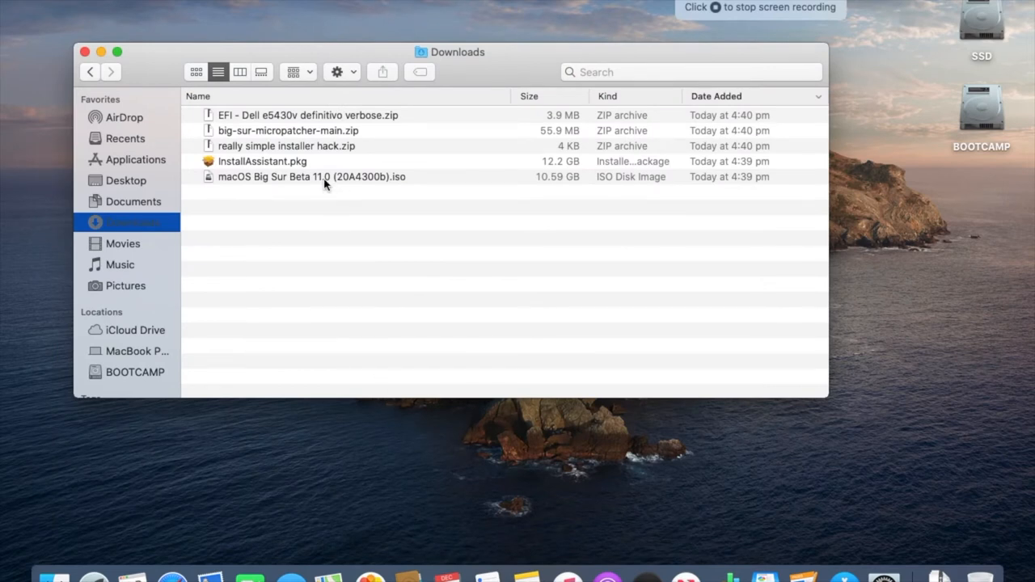
click(310, 176)
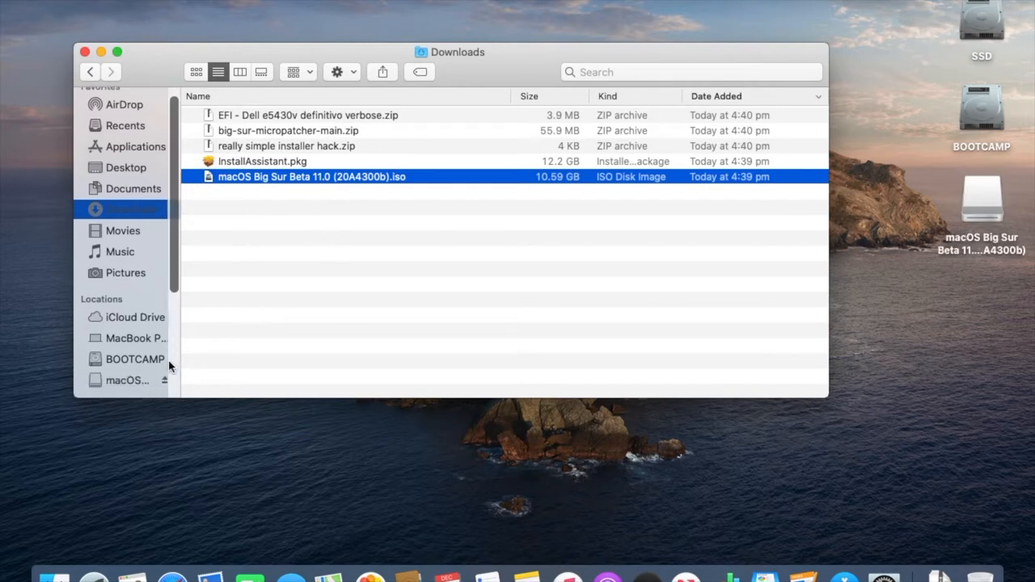
double_click(310, 176)
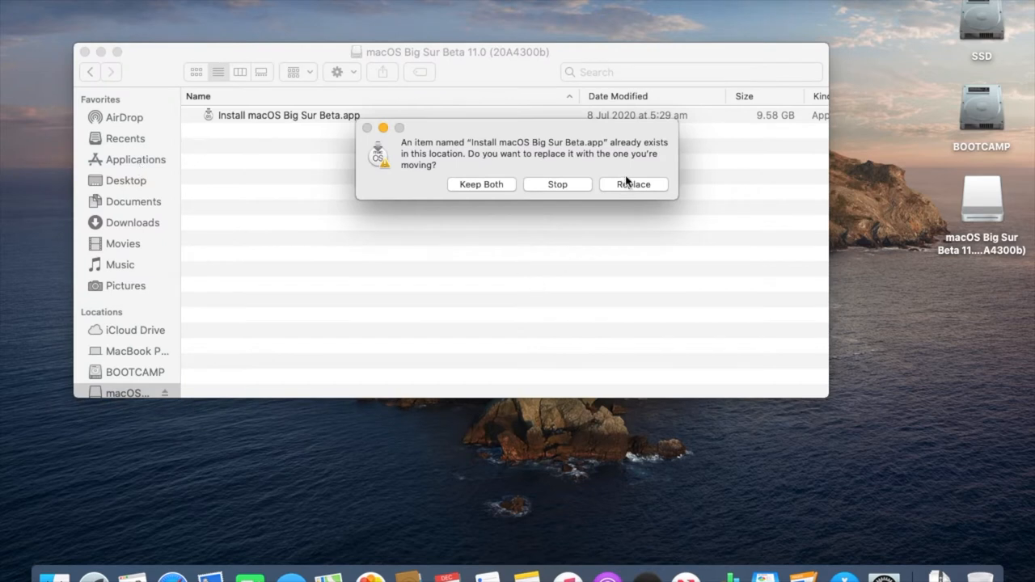
Copy Install macOS Big Sur Beta.app to Applications, replacing the existing copy with admin password.
click(634, 184)
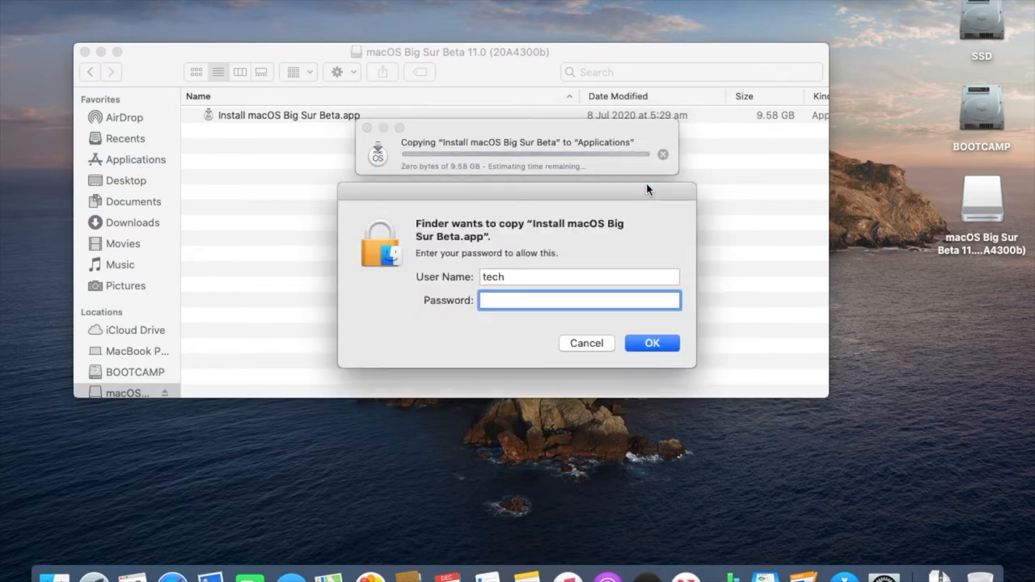
text(••)
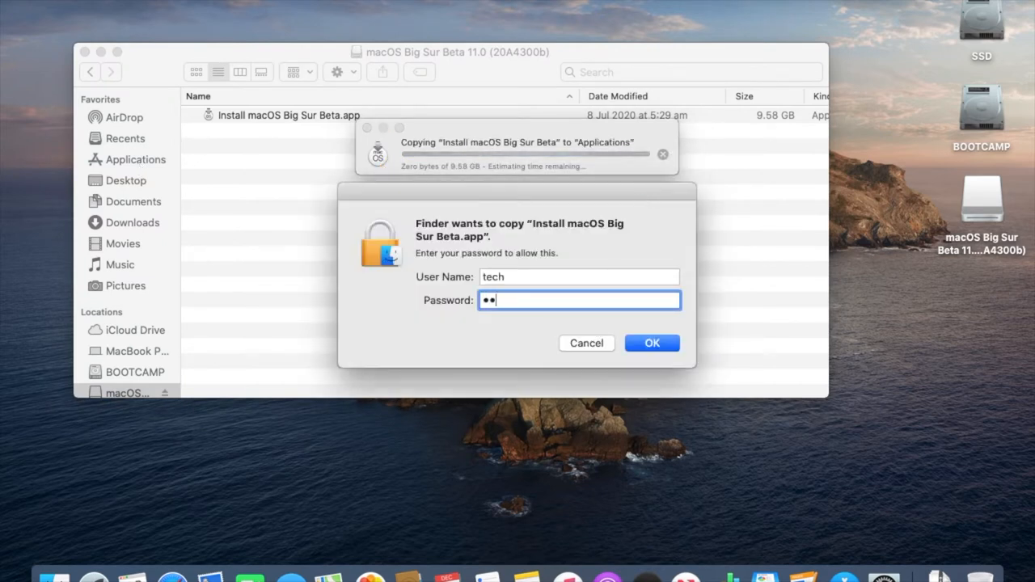
text(••)
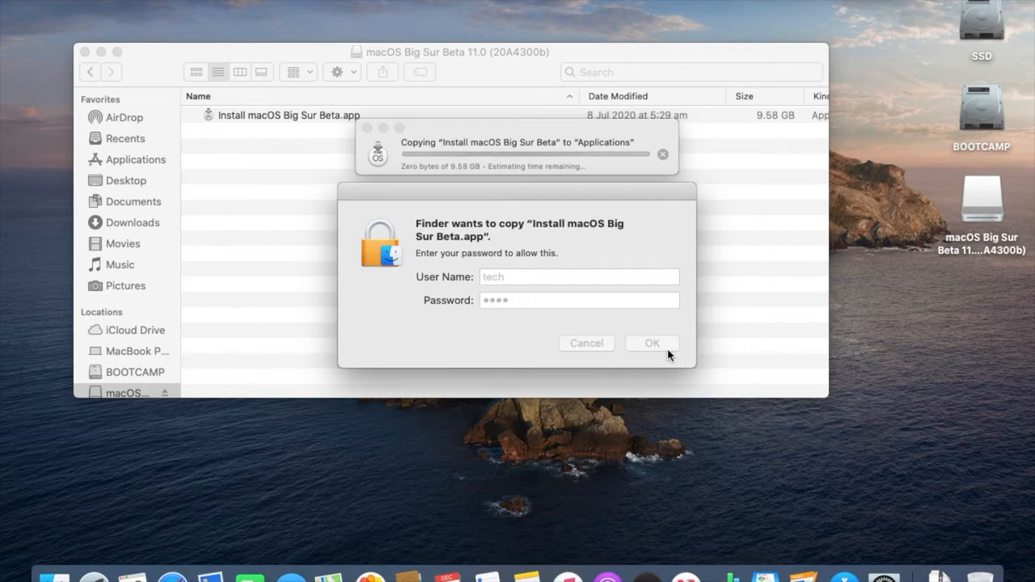
click(651, 343)
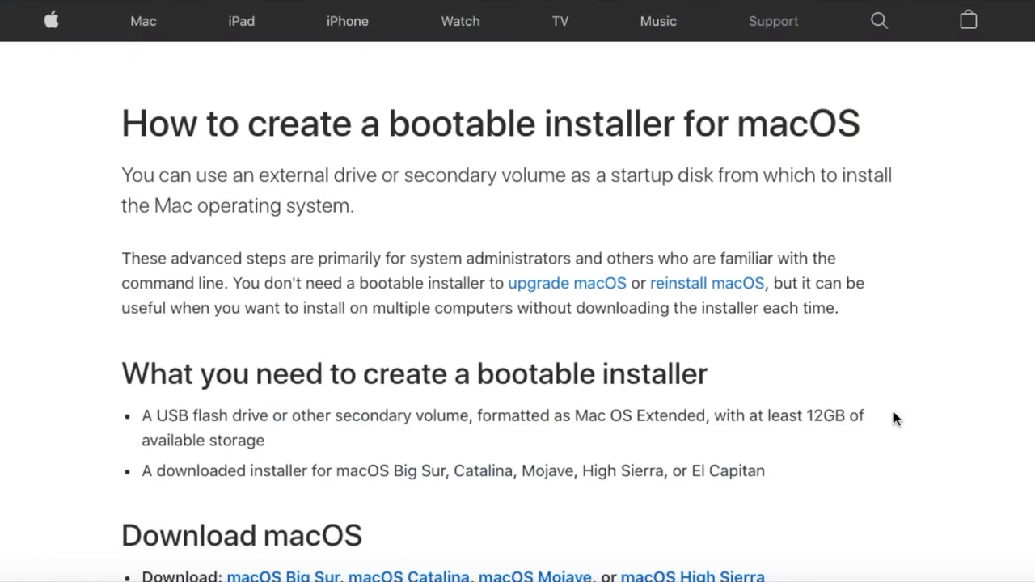
Scroll Apple's guide down to the Big Sur createinstallmedia command.
scroll(down, 3)
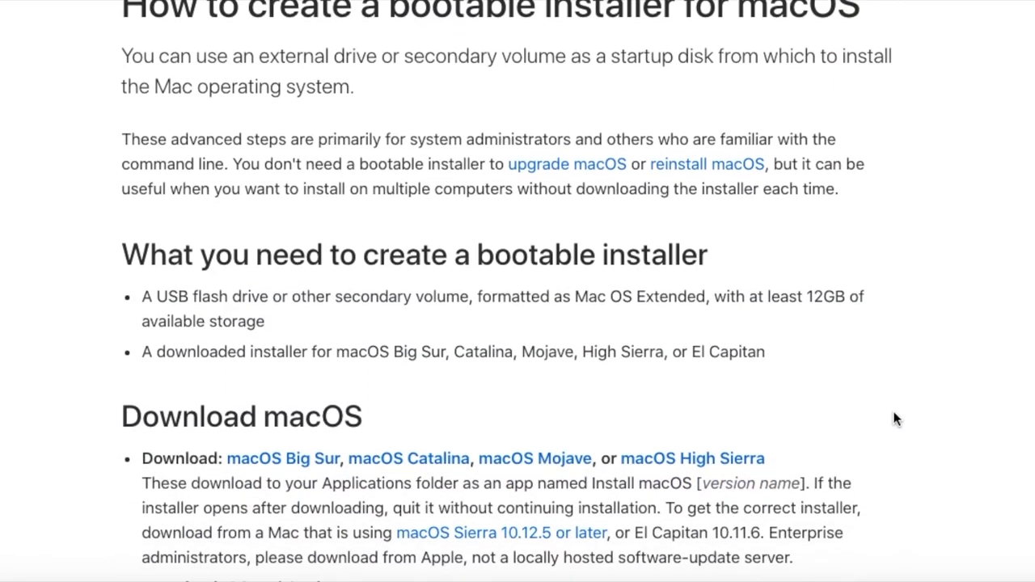
scroll(down, 3)
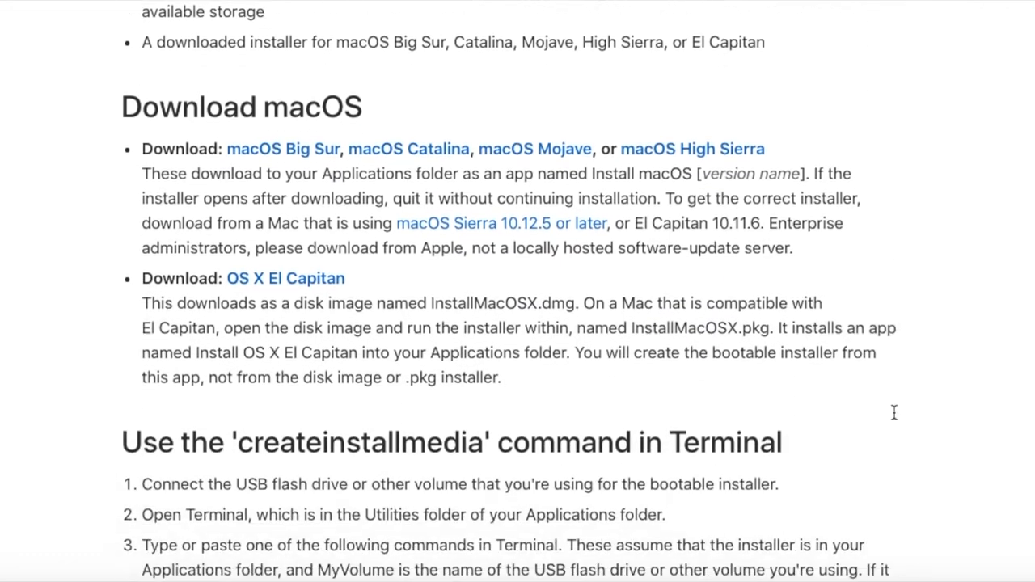
scroll(down, 3)
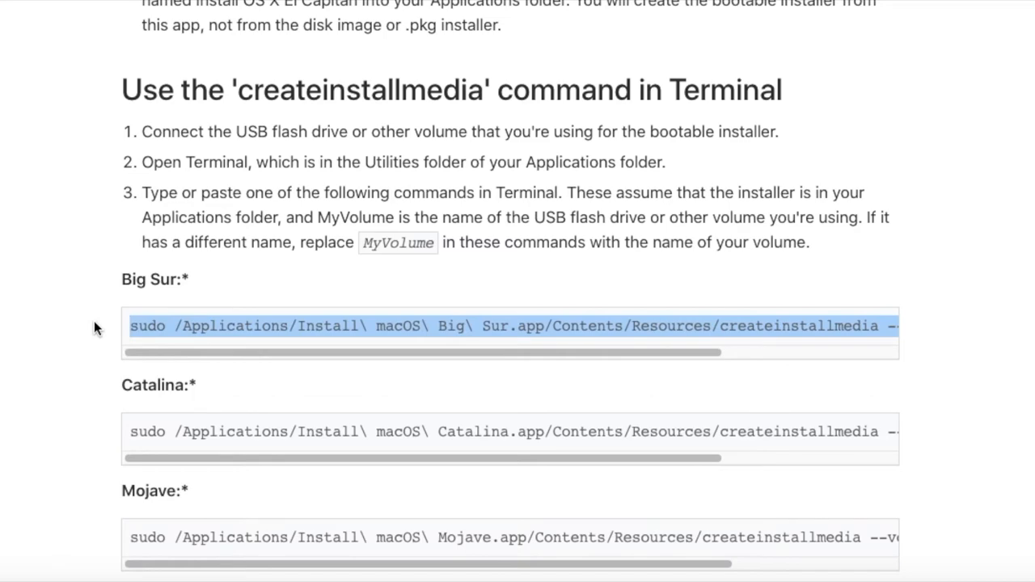
mouse_move(495, 320)
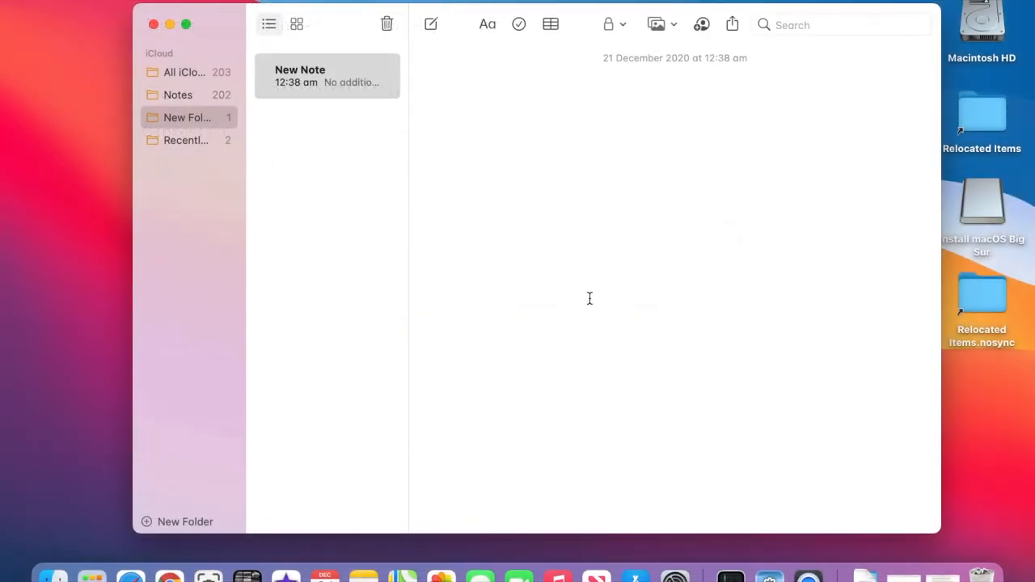
Paste the createinstallmedia command, change it to Big\ Sur\ Beta.app and select MyVolume to replace with Install.
text(sudo /Applications/Install\ macOS\ Big\ Sur.app/Contents/Resources/createinstallmedia --volume /Volumes/MyVolume)
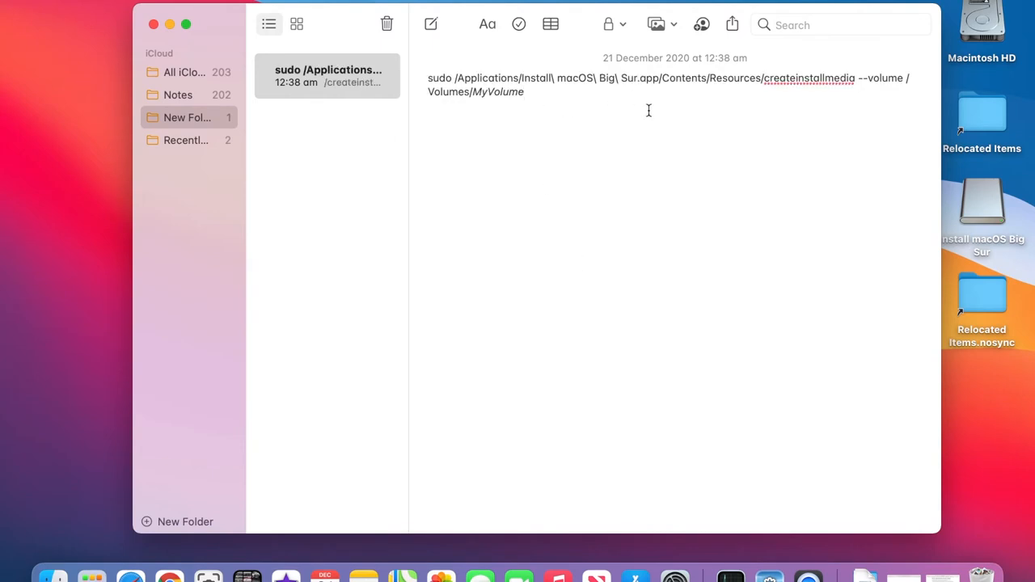
mouse_move(640, 78)
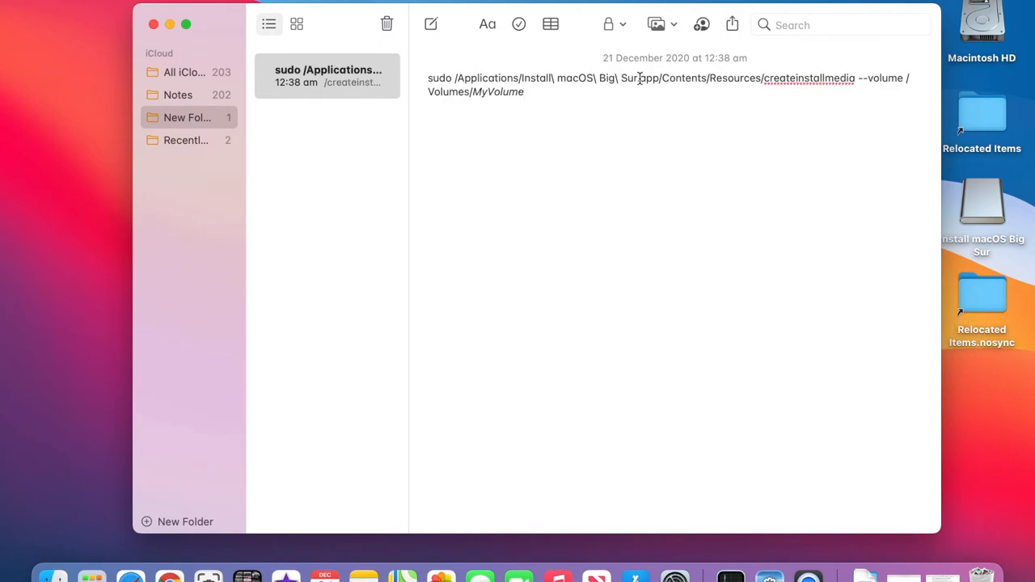
mouse_move(637, 77)
text(\ Be)
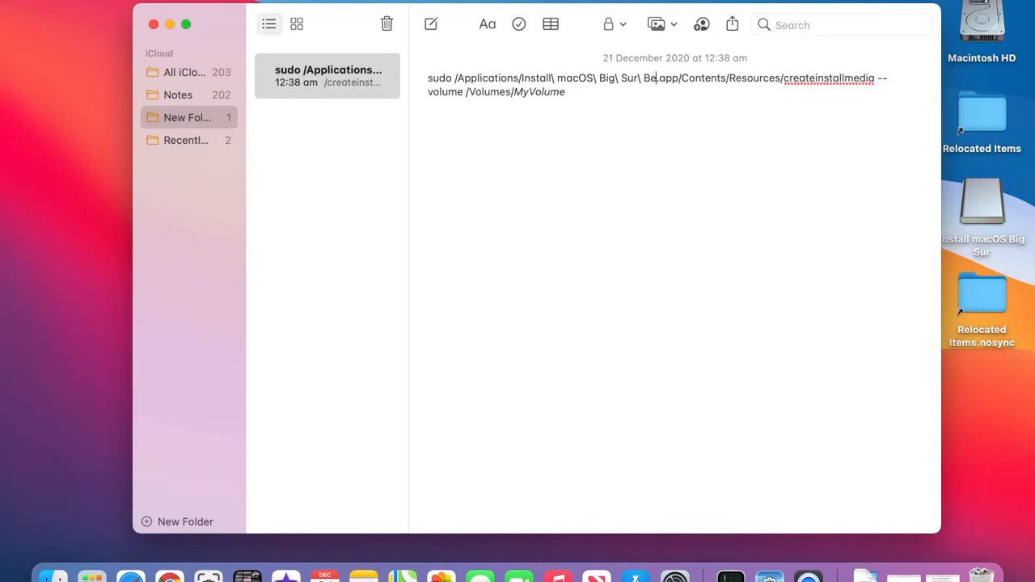
text(ta)
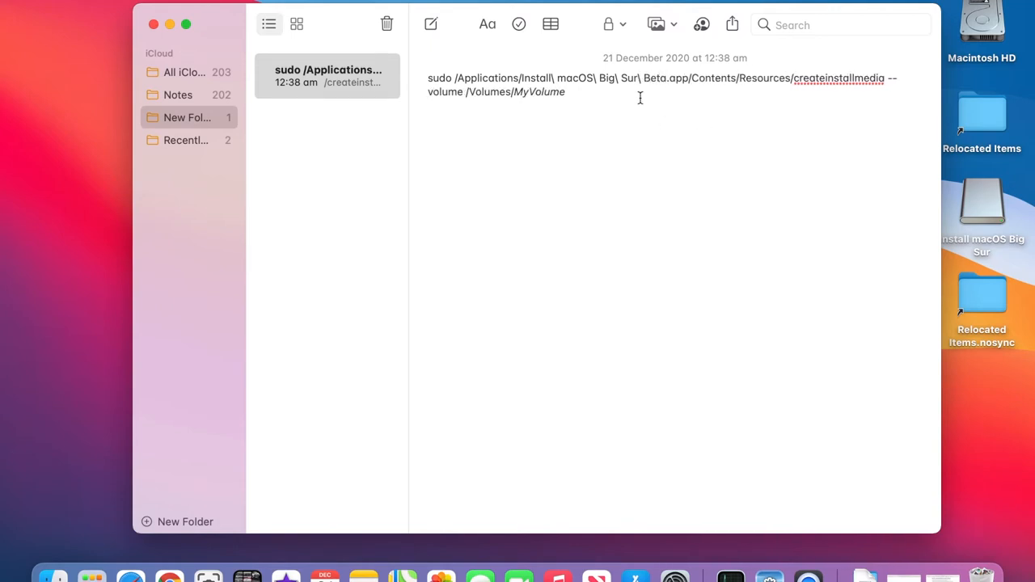
double_click(543, 91)
text(Install)
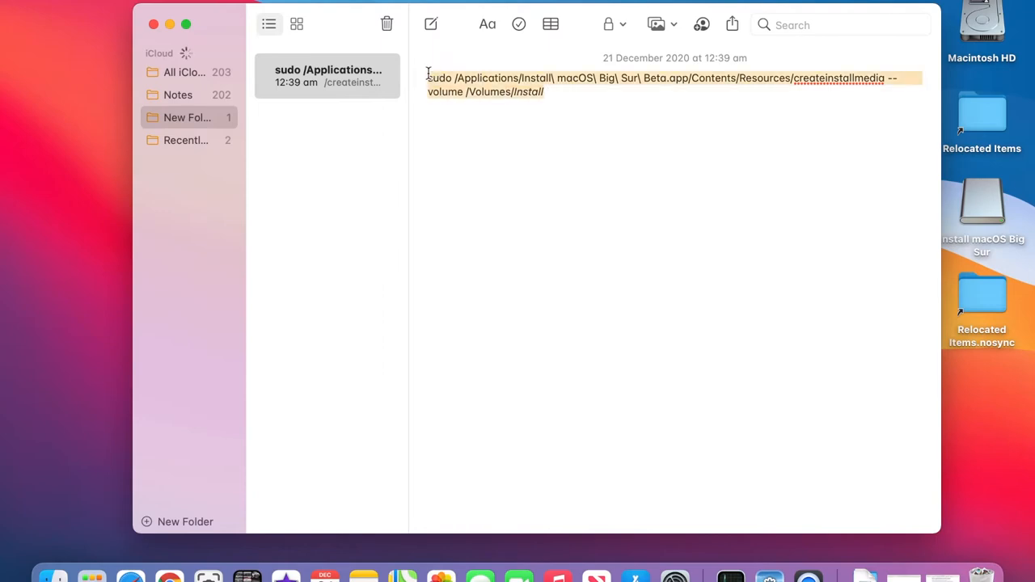
mouse_move(687, 159)
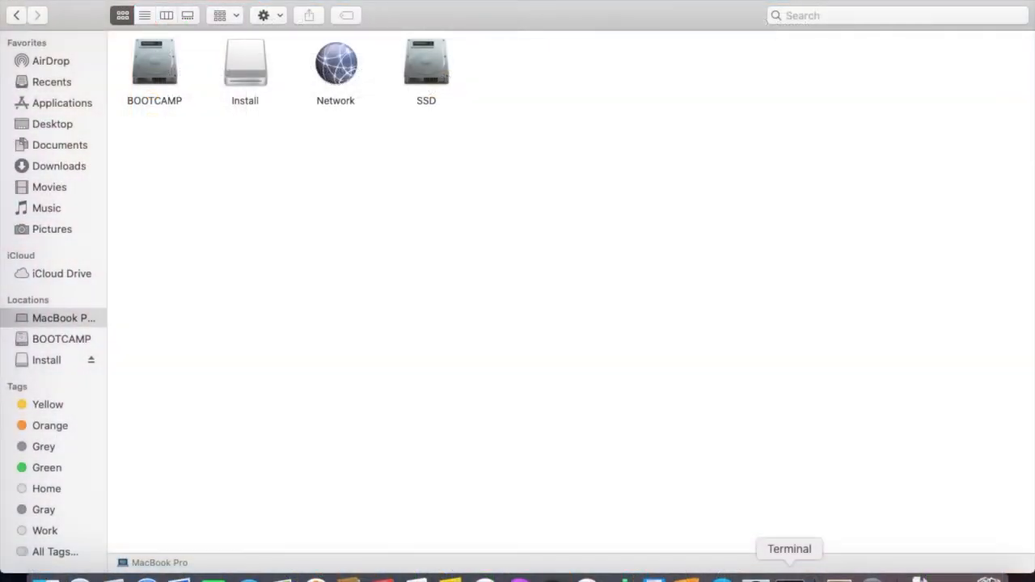
Run sudo createinstallmedia for Big Sur Beta on /Volumes/Install and answer y to erase it.
click(789, 578)
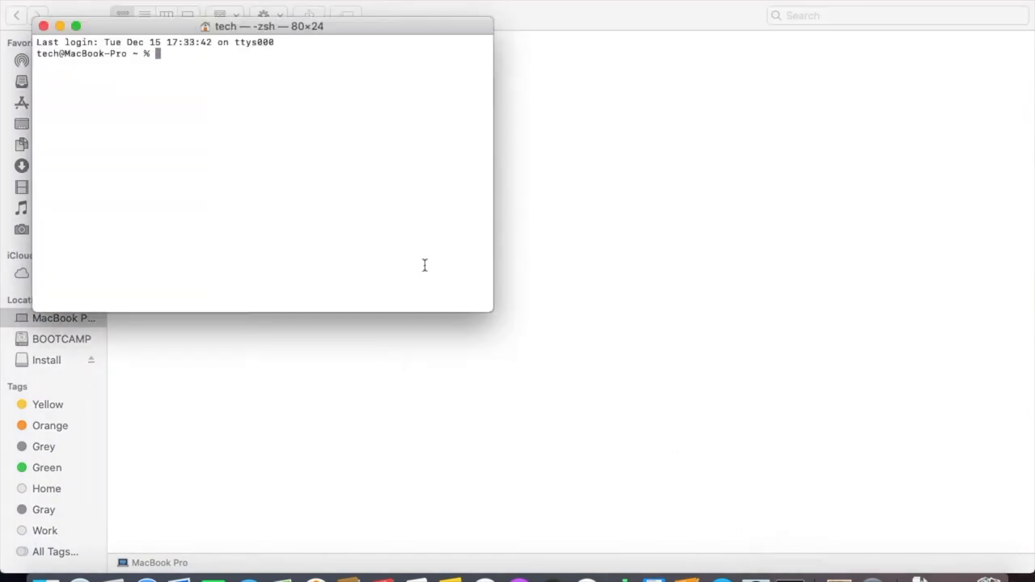
text(sudo /Applications/Install\ macOS\ Big\ Sur\ Beta.app/Contents/Resources/createinstallmedia --volume /Volumes/Install)
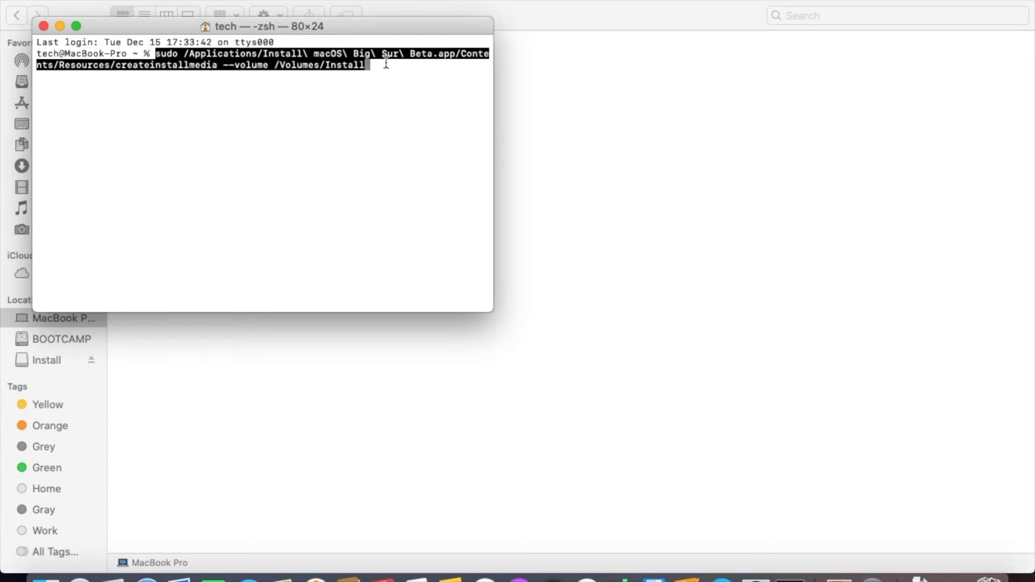
key(enter)
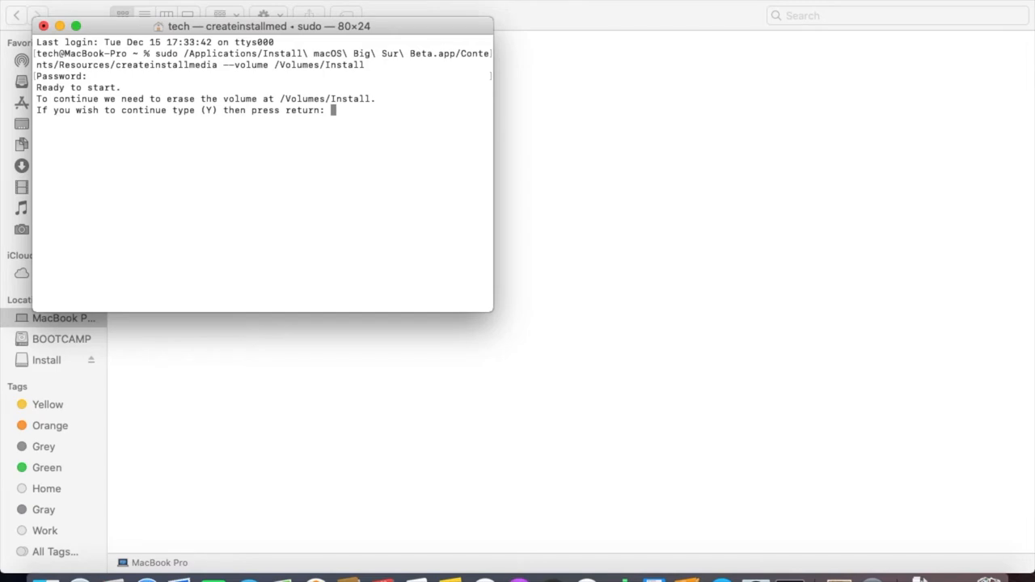
text(y)
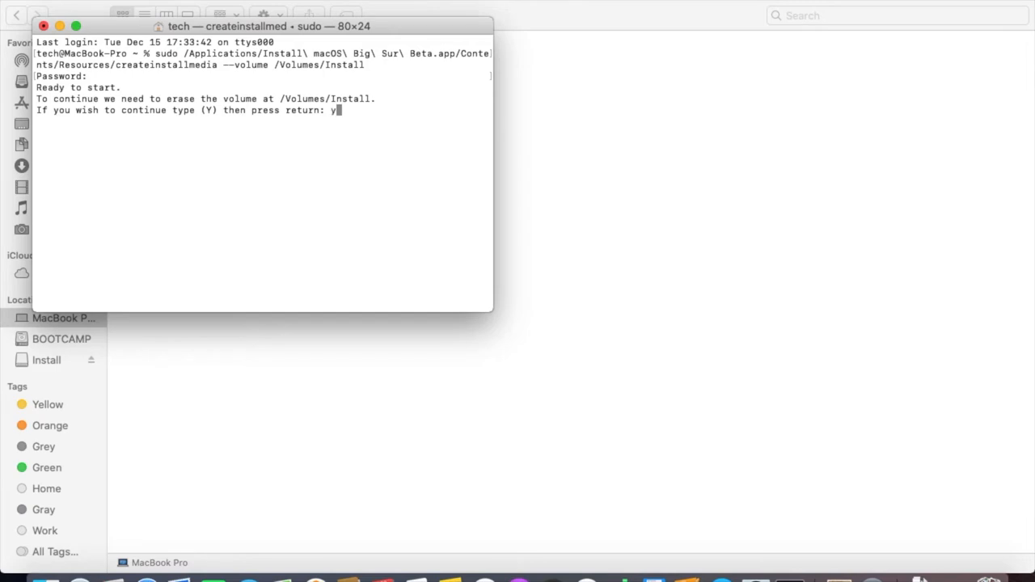
key(return)
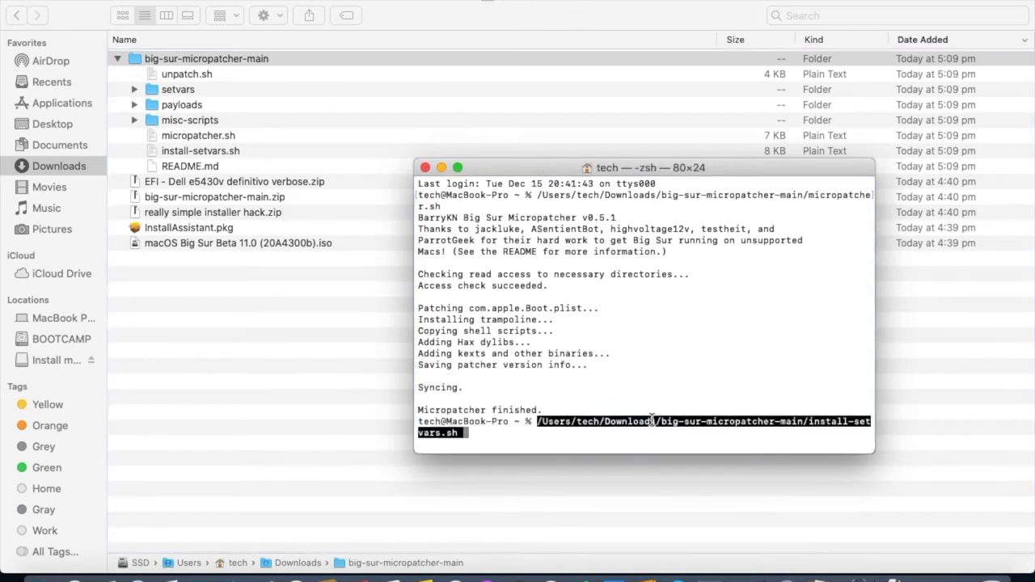
Run the install-setvars.sh script from the big-sur-micropatcher-main folder.
key(Return)
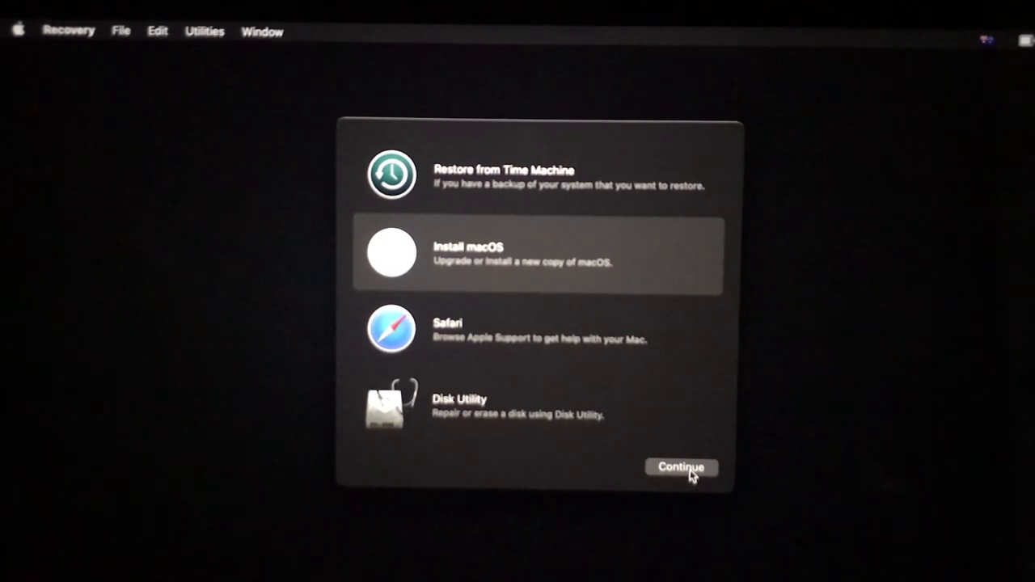
Choose Install macOS in Recovery and continue into the Big Sur Beta installer.
click(681, 468)
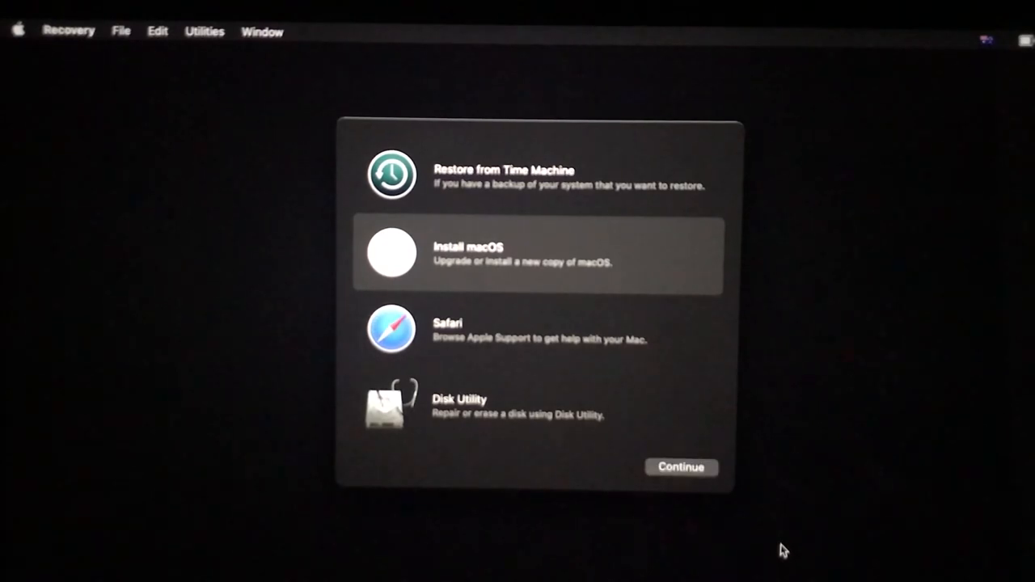
click(679, 466)
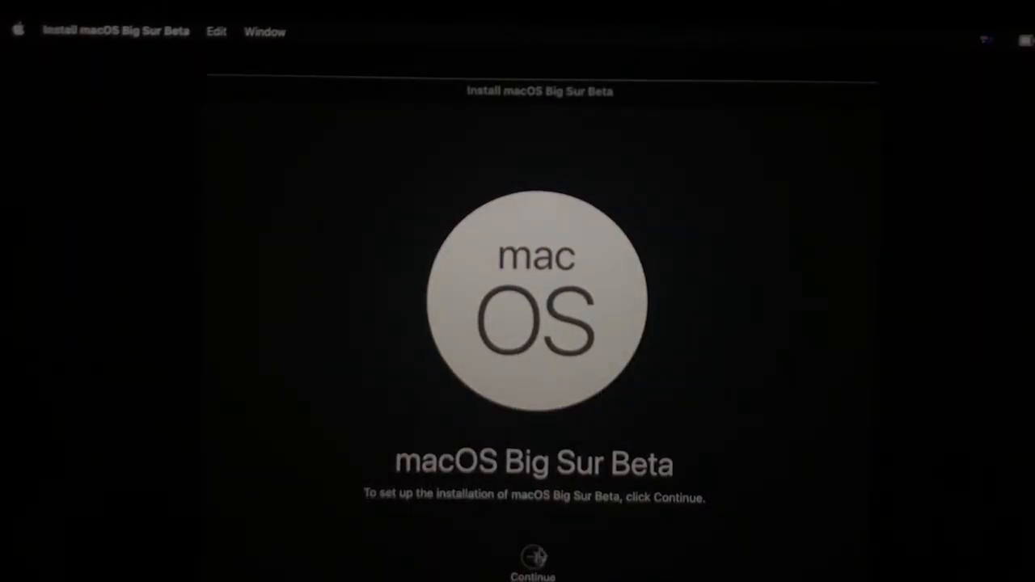
Continue past the welcome screen and agree to the software license.
click(533, 562)
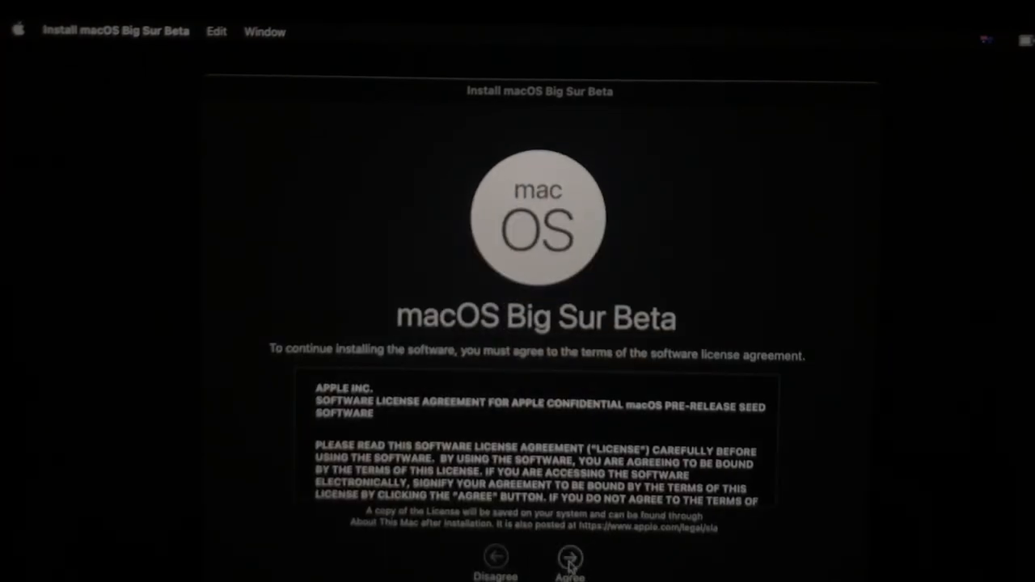
click(570, 566)
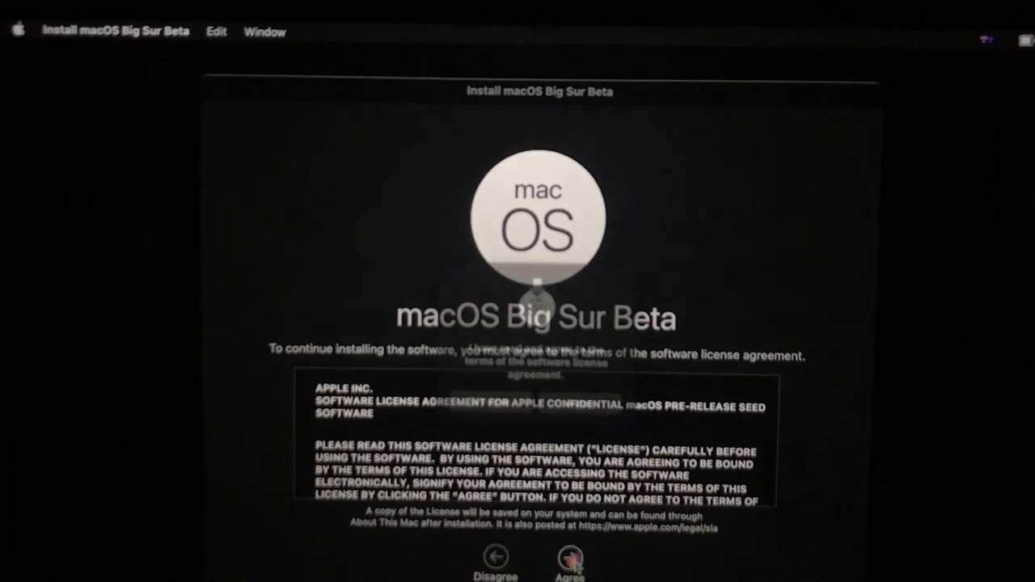
click(569, 566)
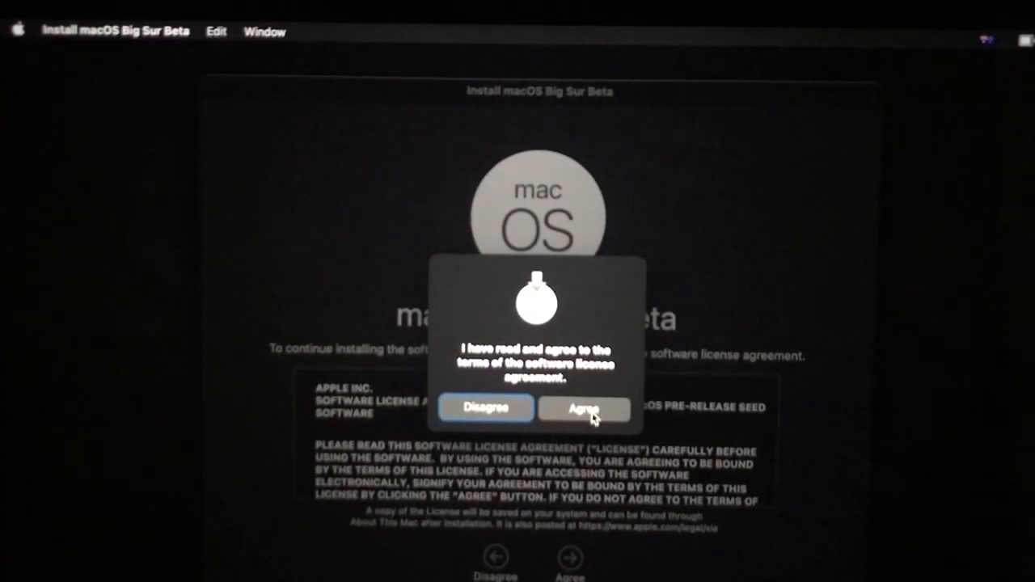
click(584, 407)
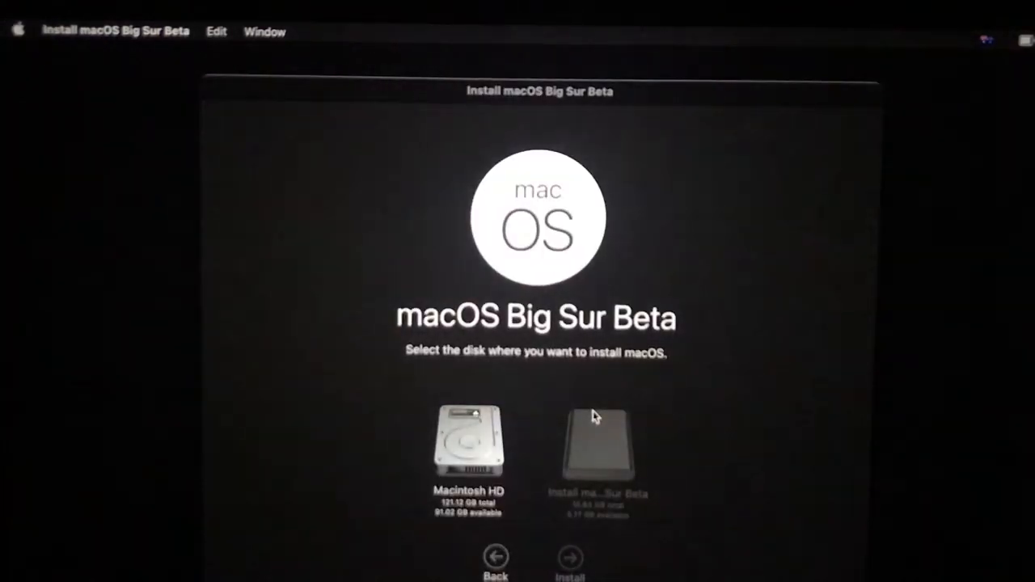
Select Macintosh HD as the destination and start installing Big Sur.
click(469, 440)
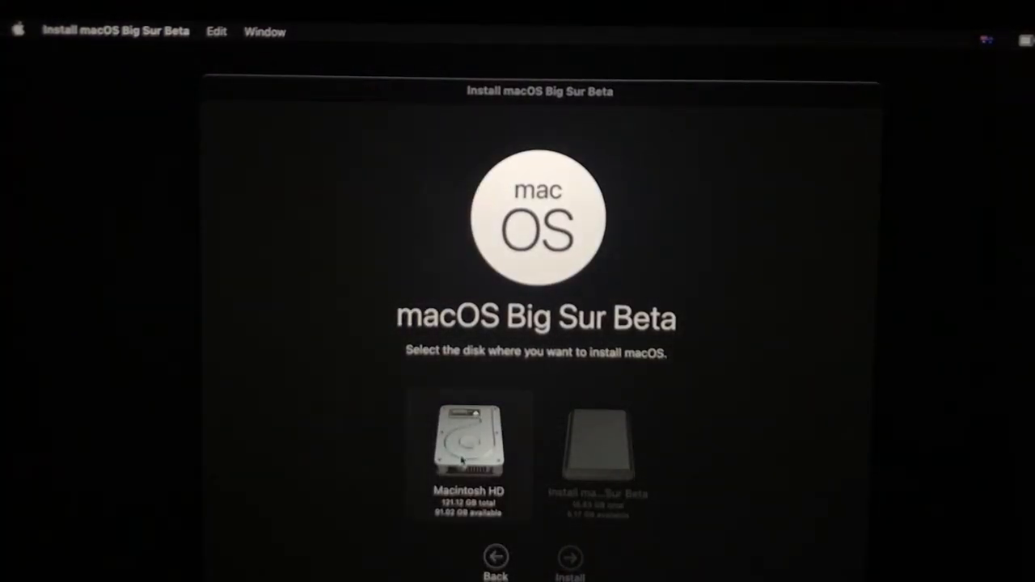
click(469, 445)
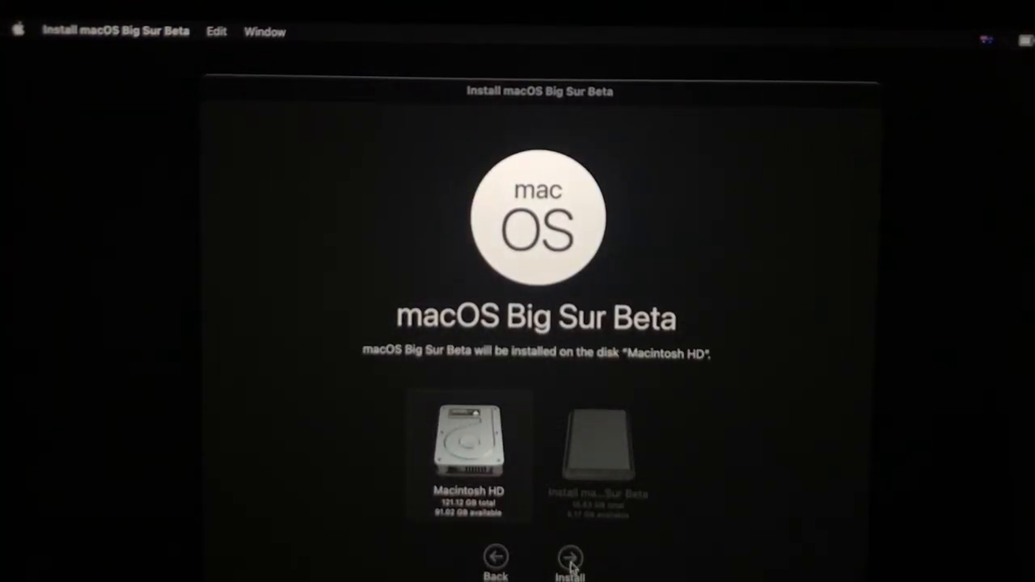
click(570, 558)
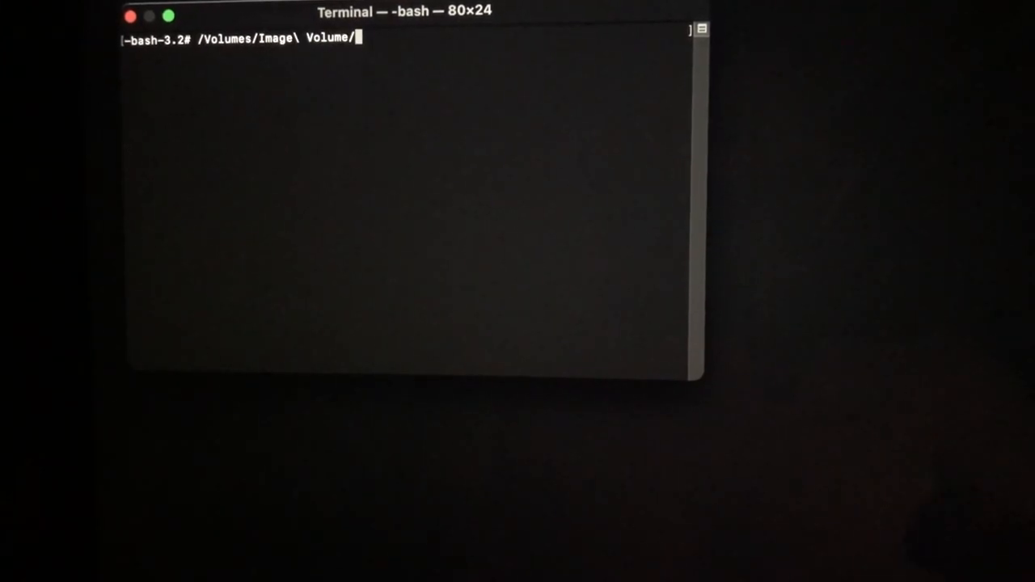
Enter patch-kexts.sh from Image Volume targeting /Volumes/MacAir at the bash prompt.
text(patch-)
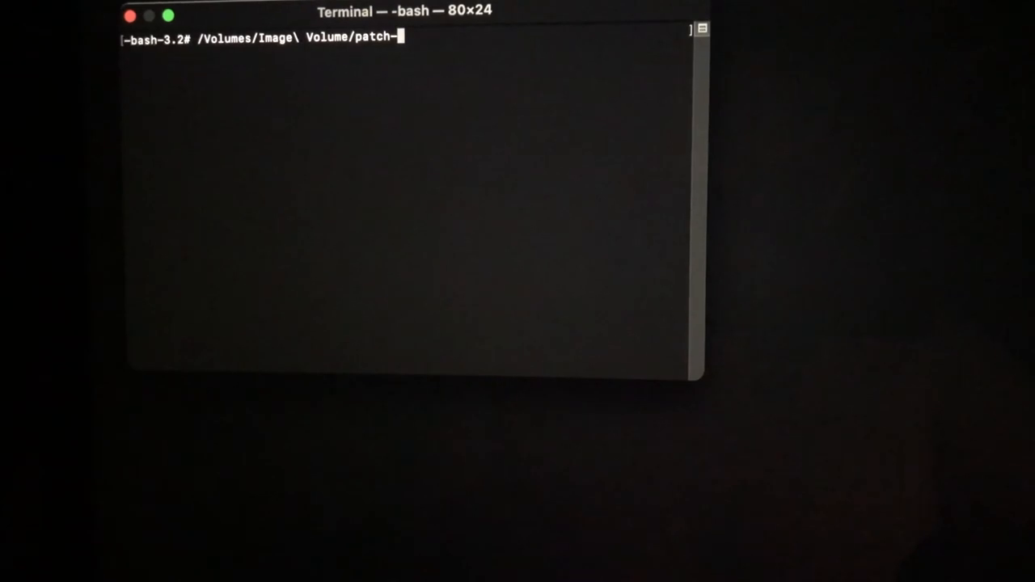
text(kexts)
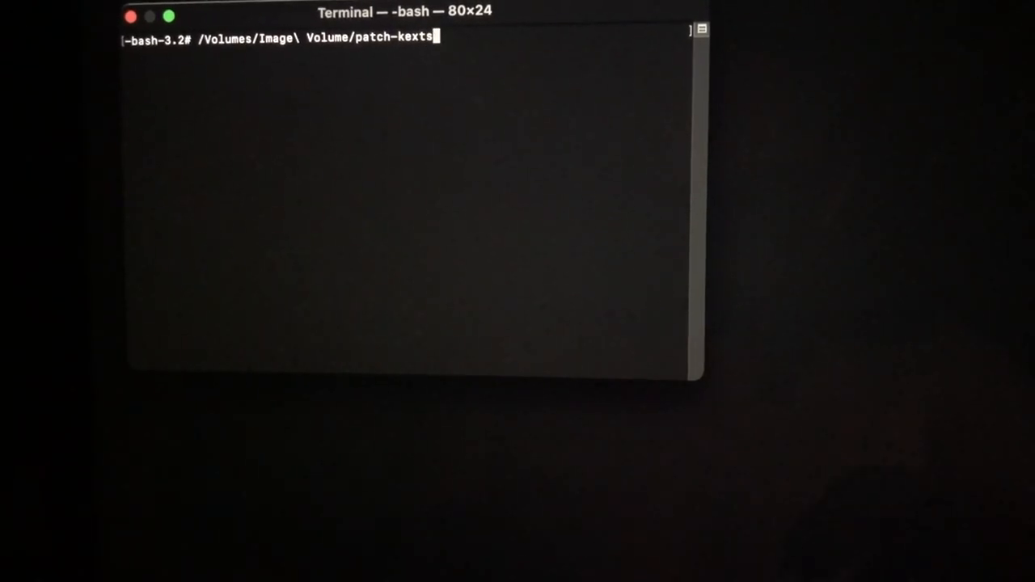
text(.sh)
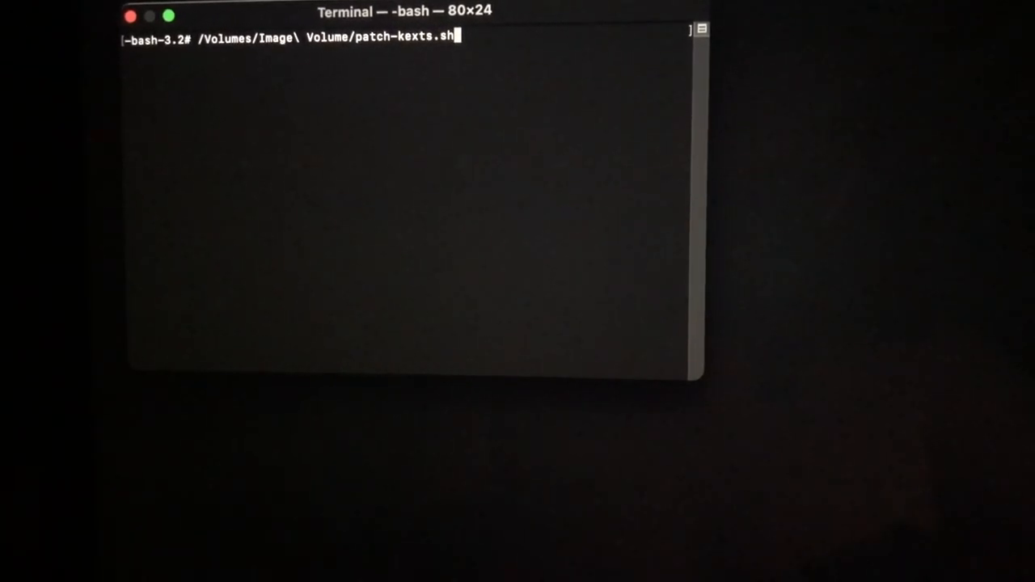
text(/)
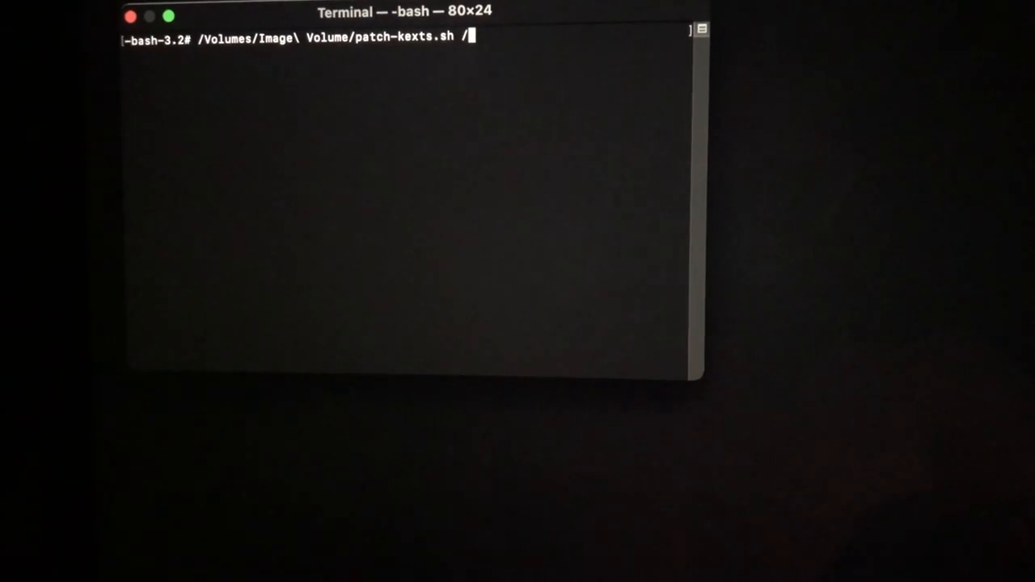
text(Volumes/)
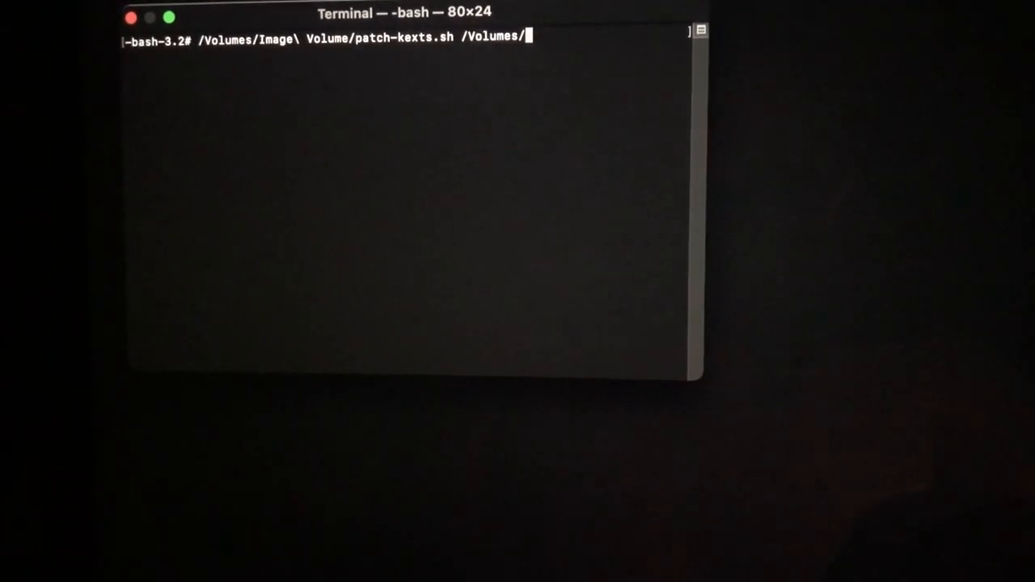
text(M)
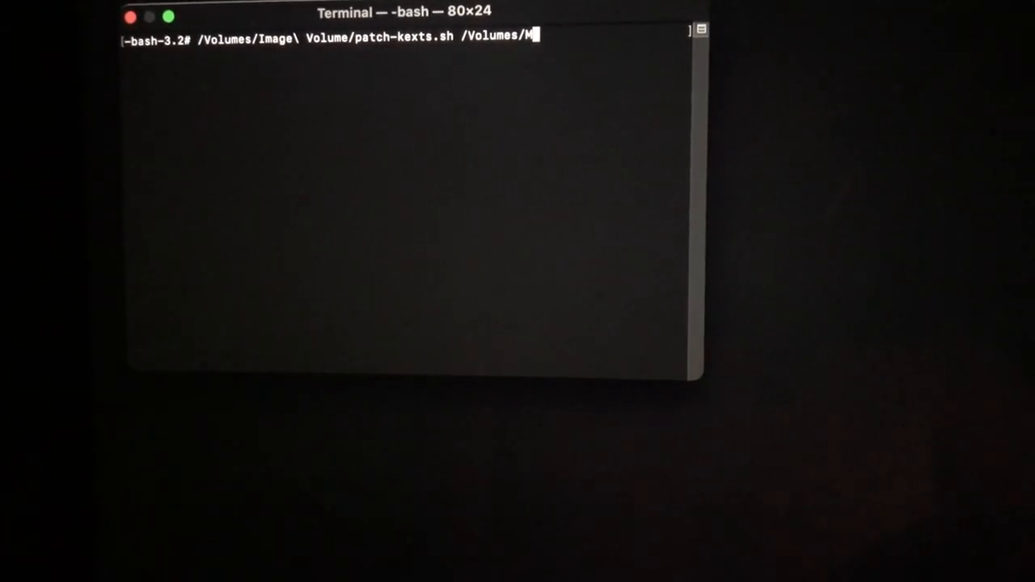
text(acAir)
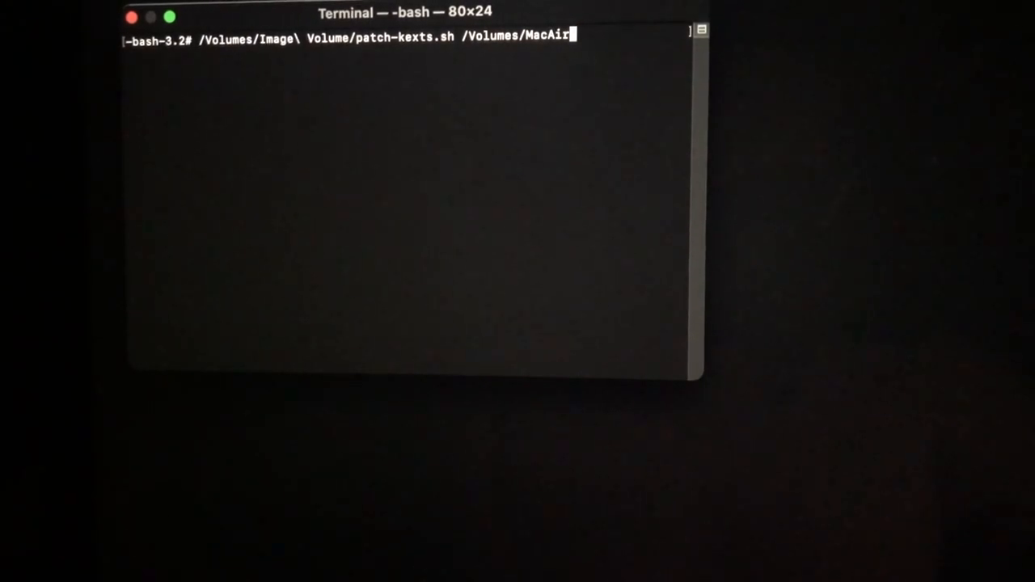